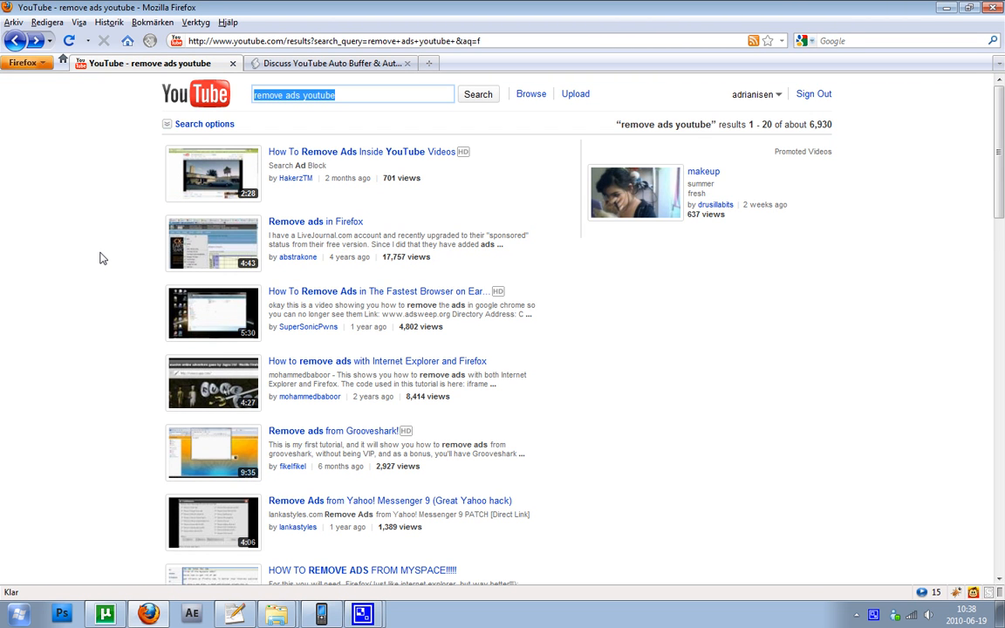
mouse_move(340, 167)
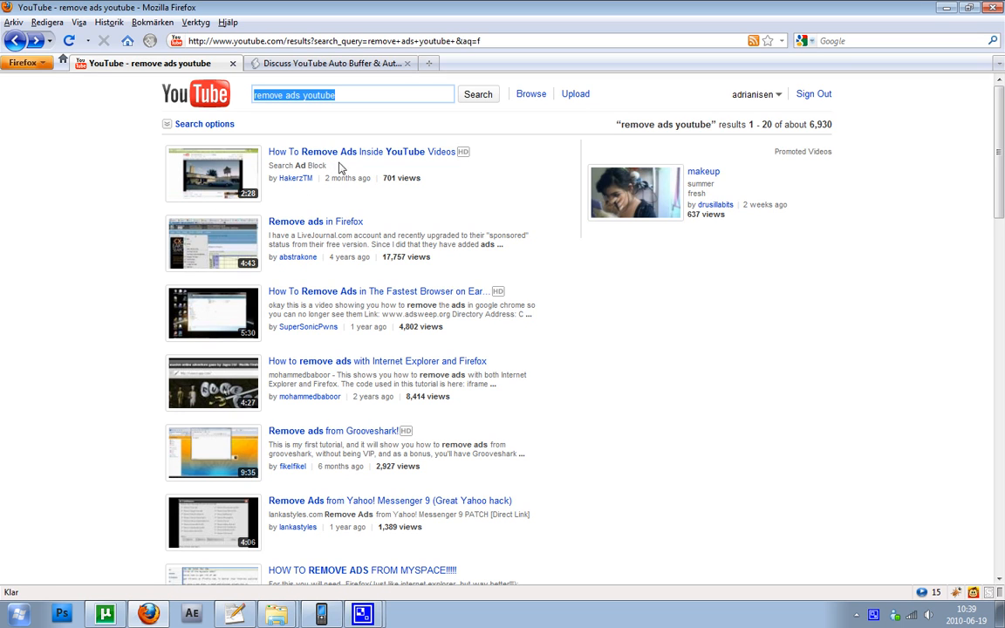
mouse_move(346, 168)
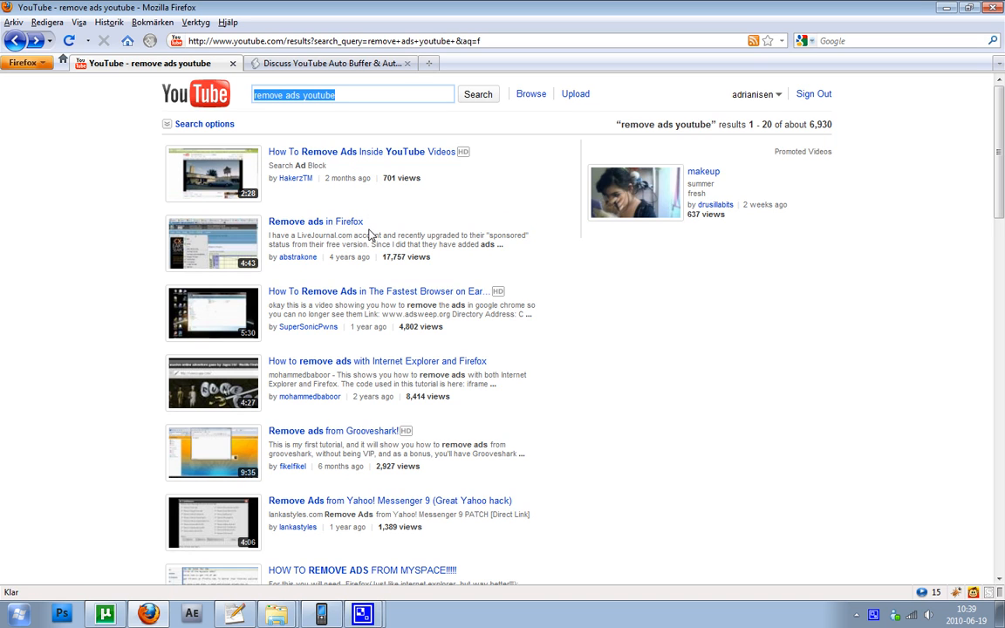
mouse_move(315, 221)
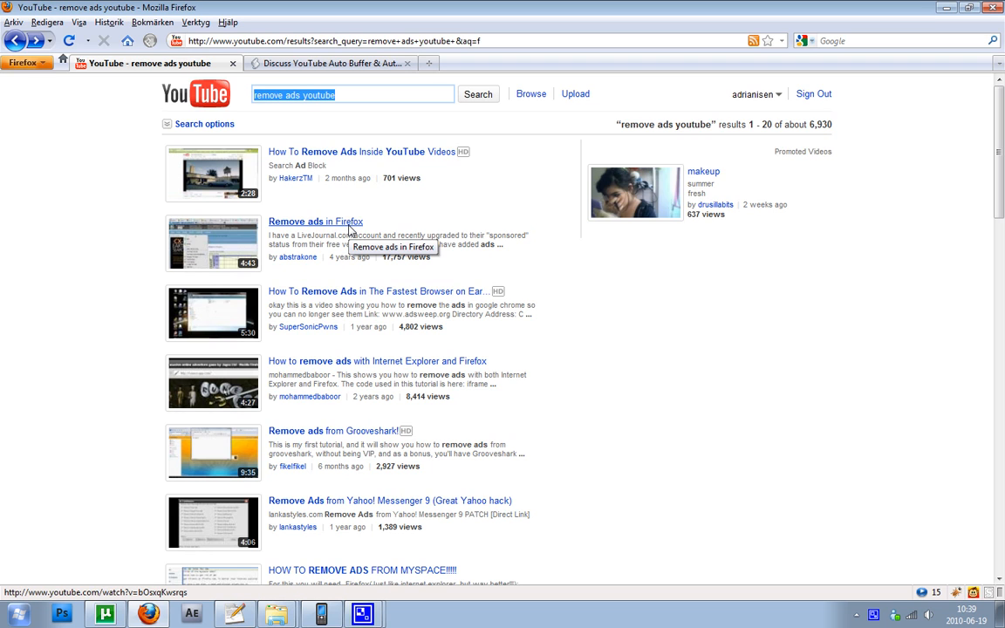
mouse_move(318, 233)
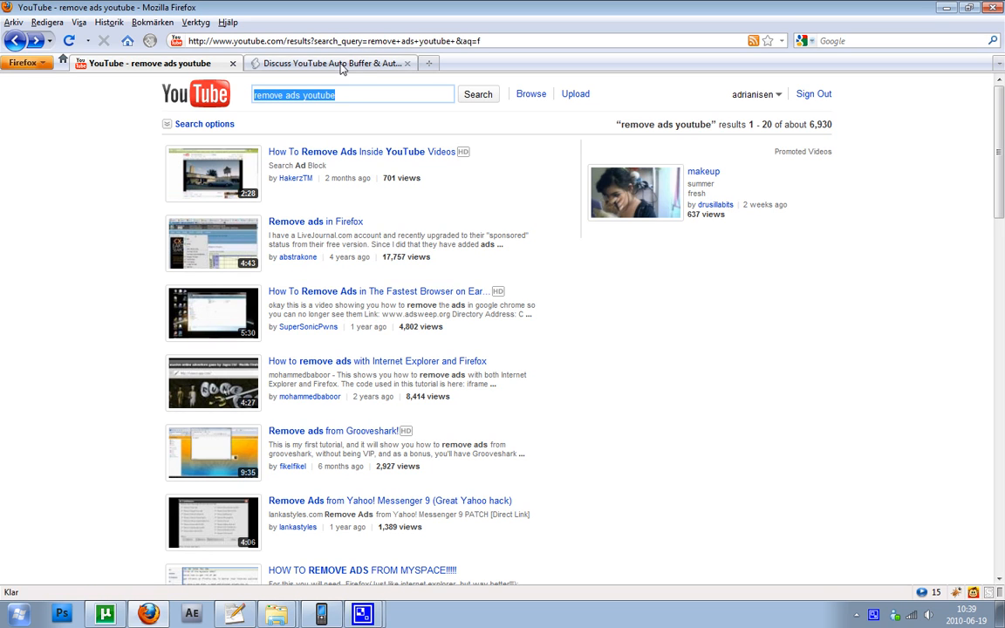
- Go from the userscripts.org discussion page to the Auto Buffer script's About page
left_click(331, 63)
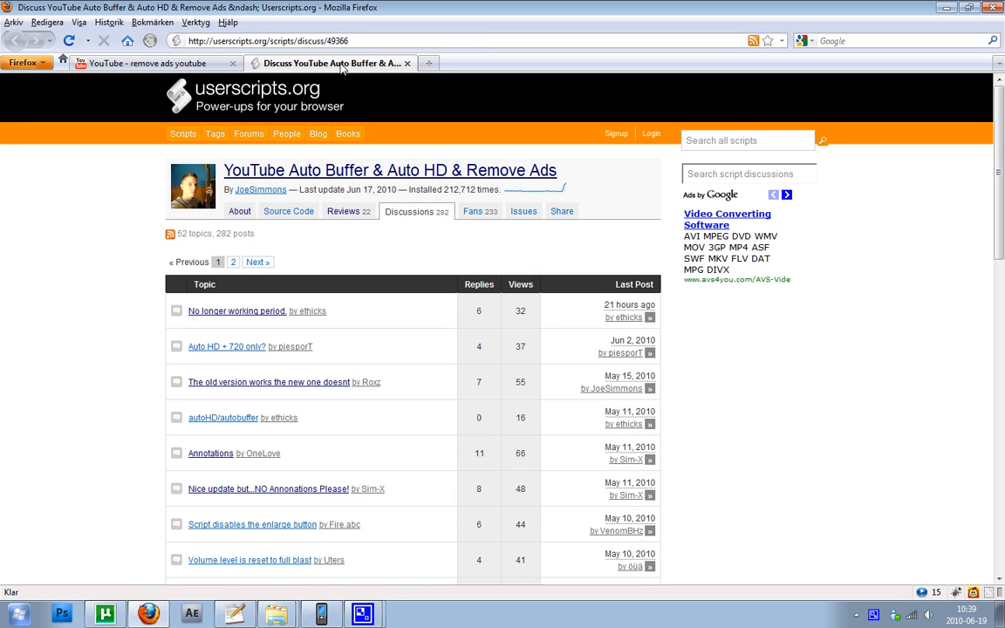
mouse_move(242, 204)
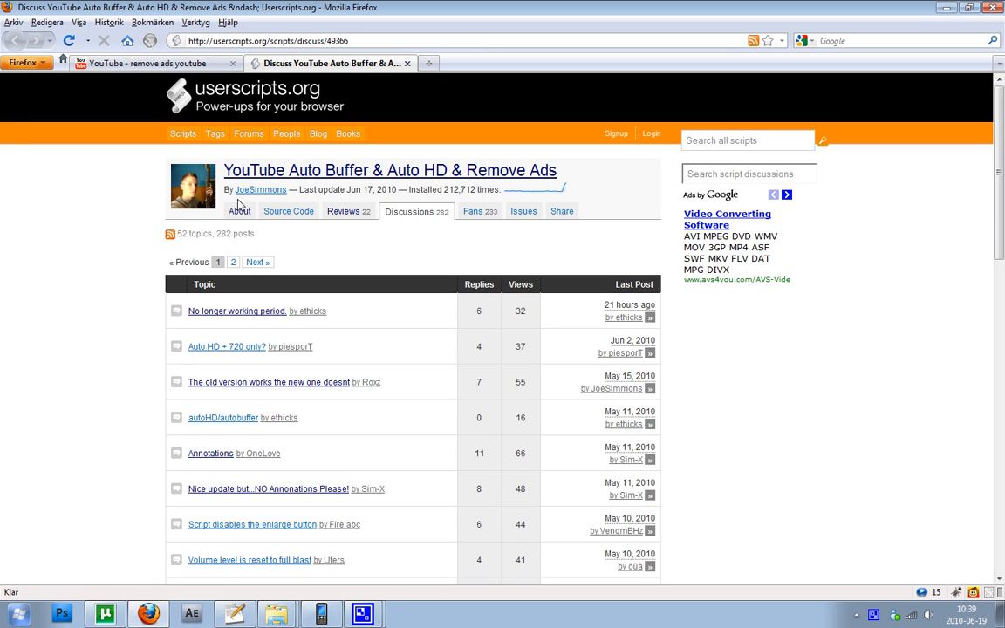
left_click(239, 211)
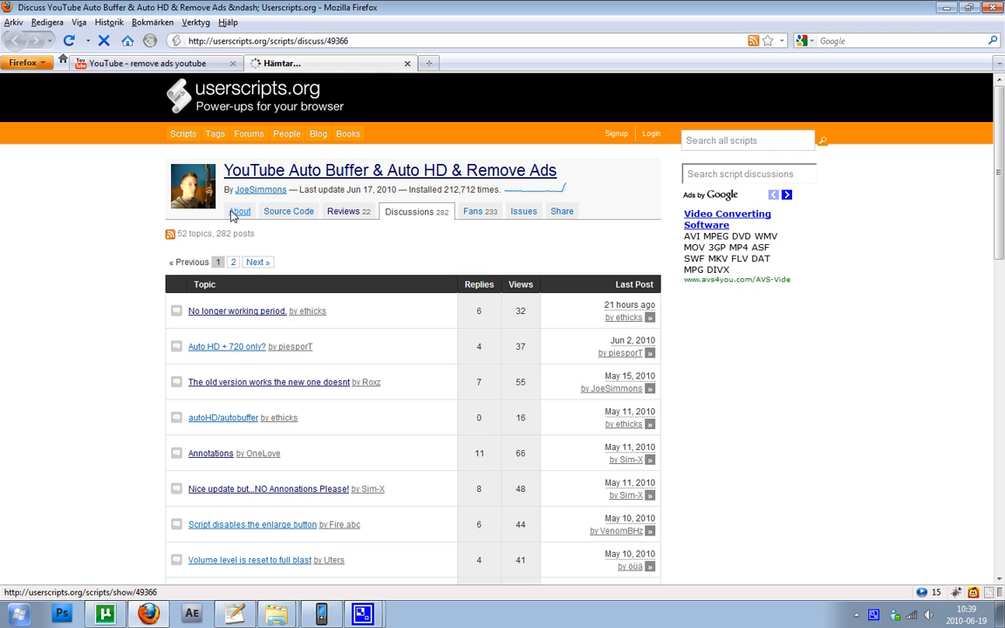
left_click(240, 211)
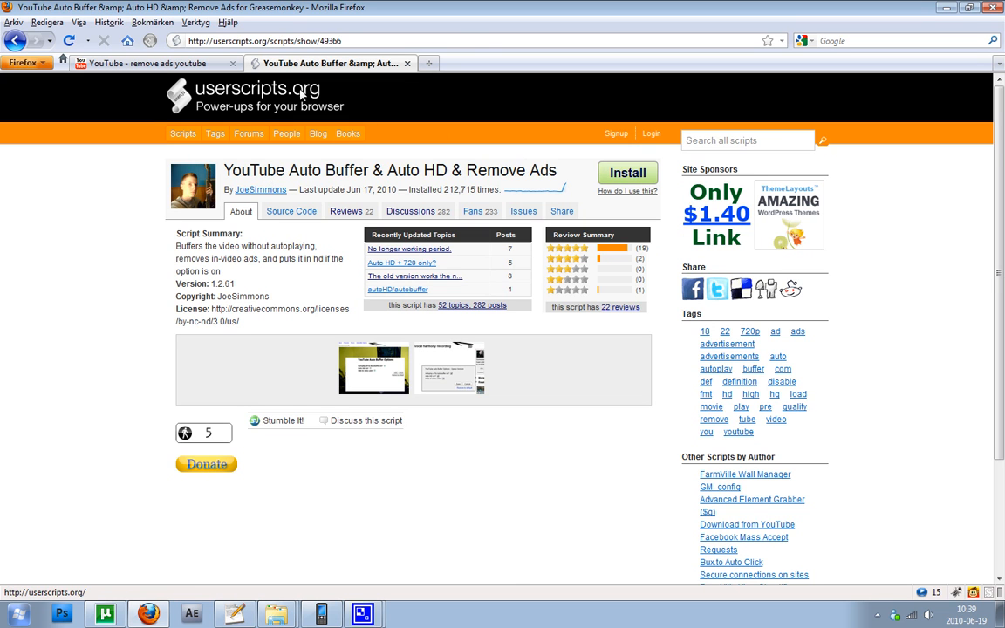
- Go to the YouTube home page and open 'Are You Using Google Chrome or Chromium?'
left_click(157, 63)
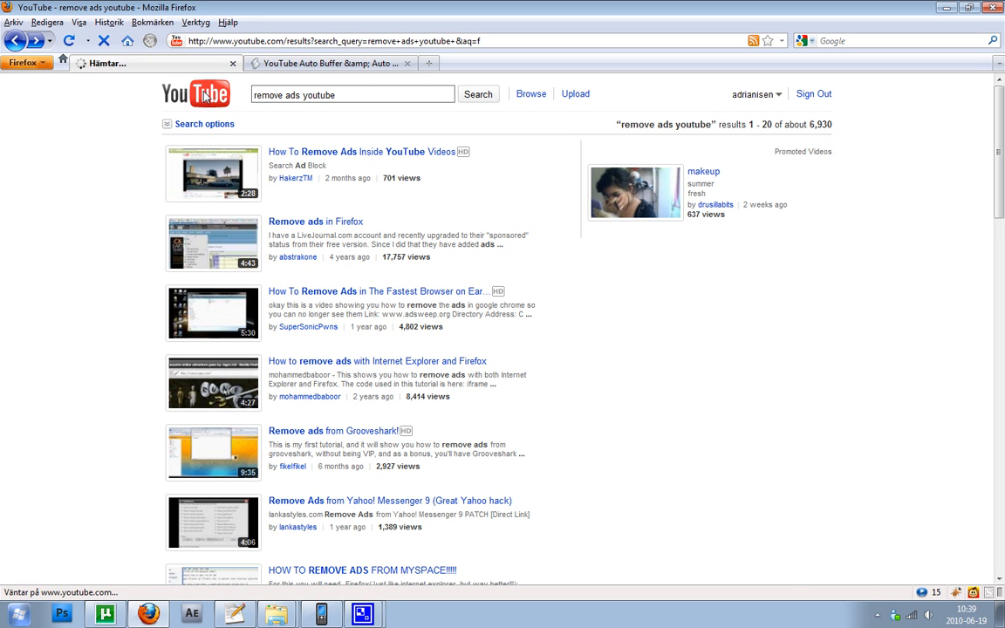
left_click(194, 93)
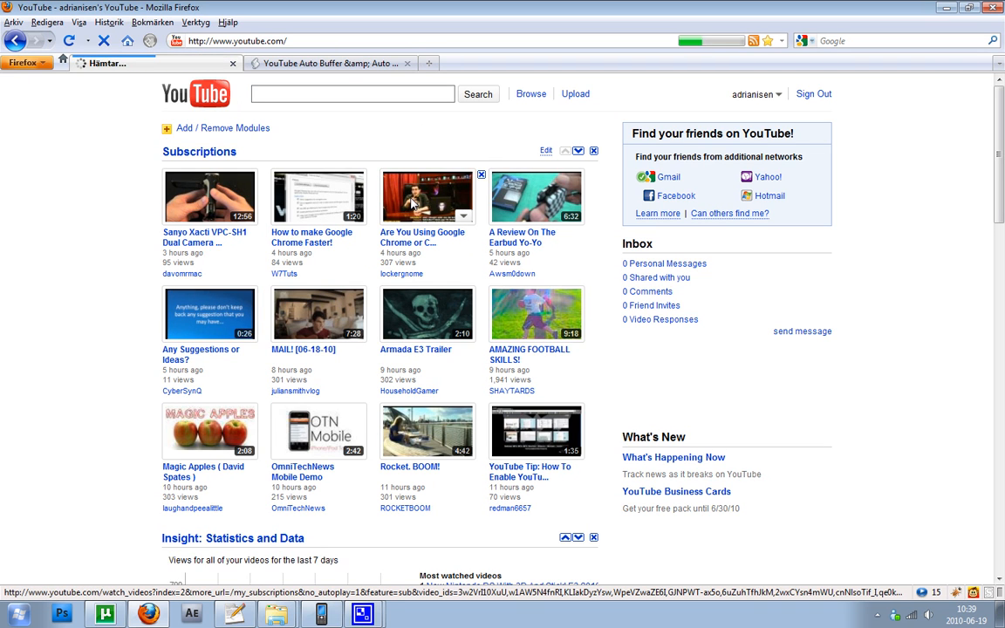
left_click(426, 197)
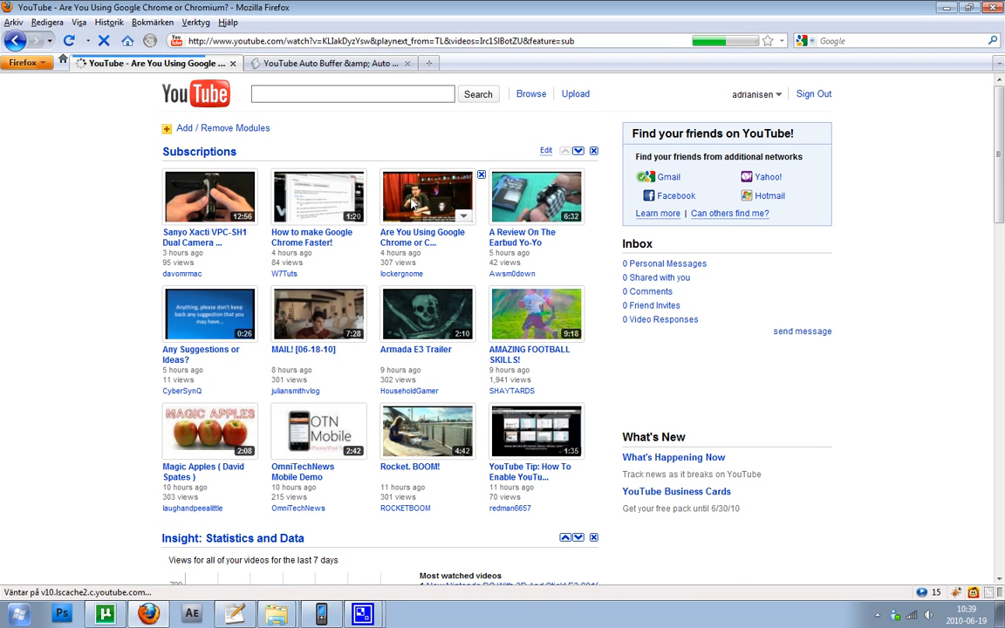
left_click(427, 196)
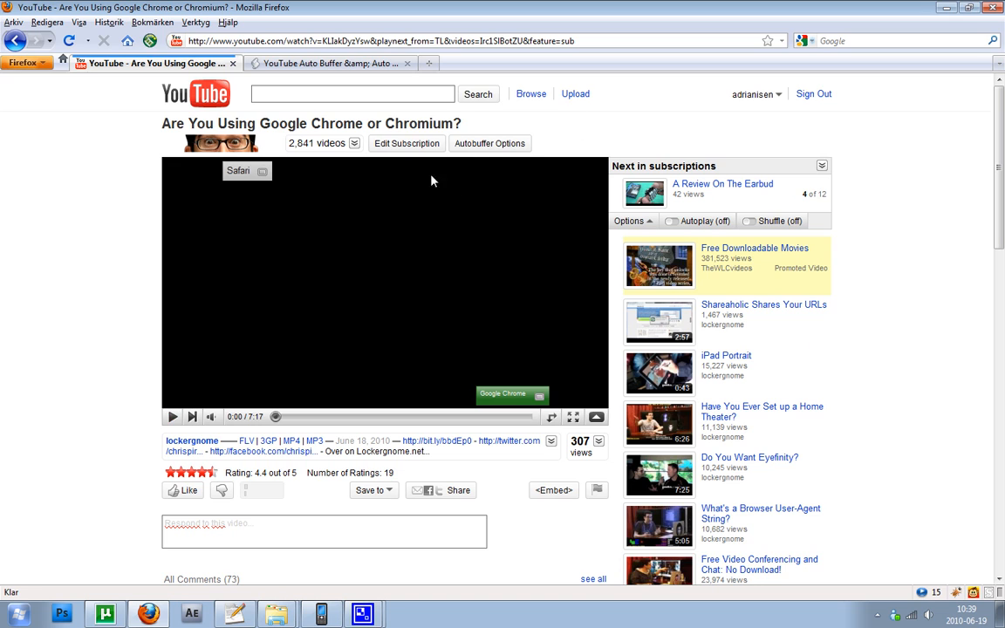
mouse_move(489, 143)
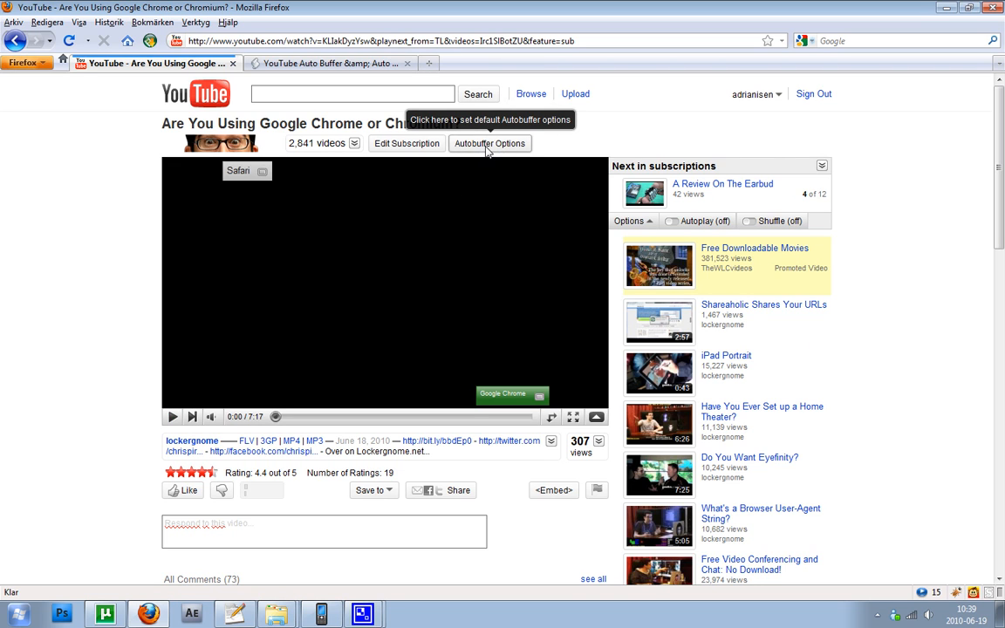
- Open the Autobuffer Options, review the buffer/play choices, and keep Auto HD at 360p
left_click(489, 143)
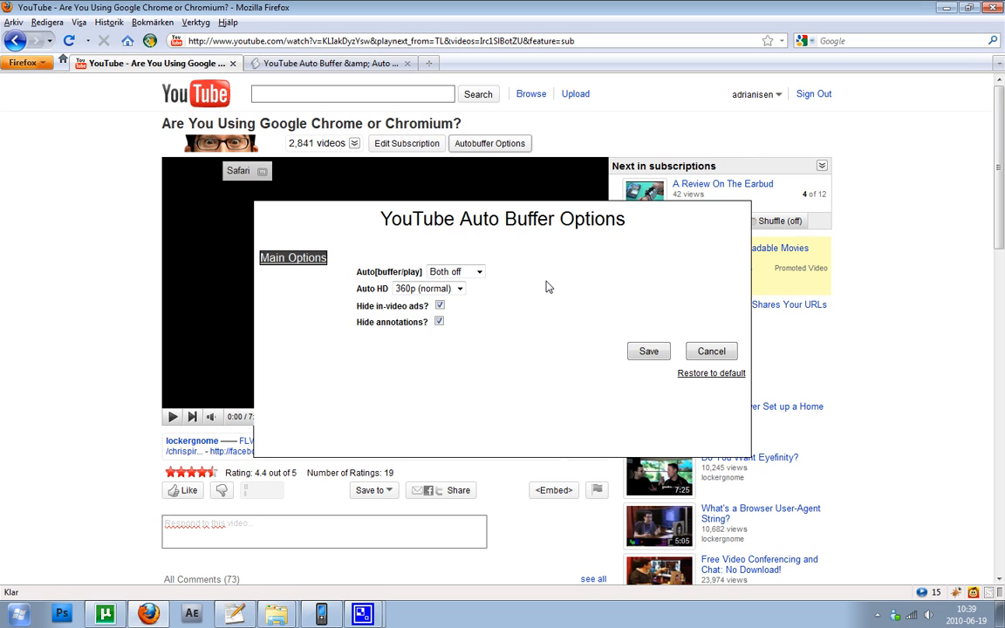
left_click(478, 271)
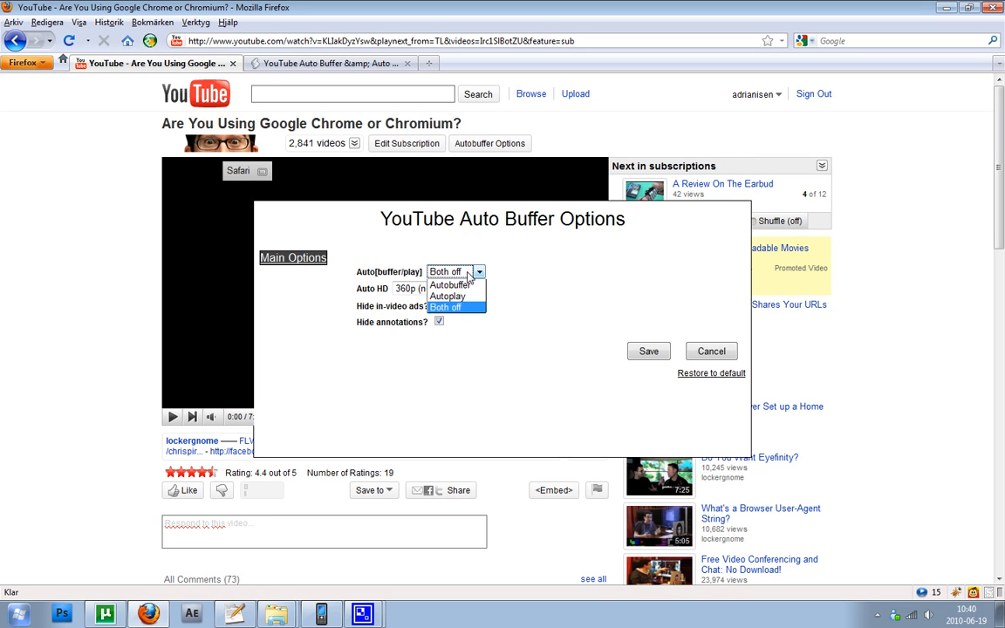
left_click(458, 288)
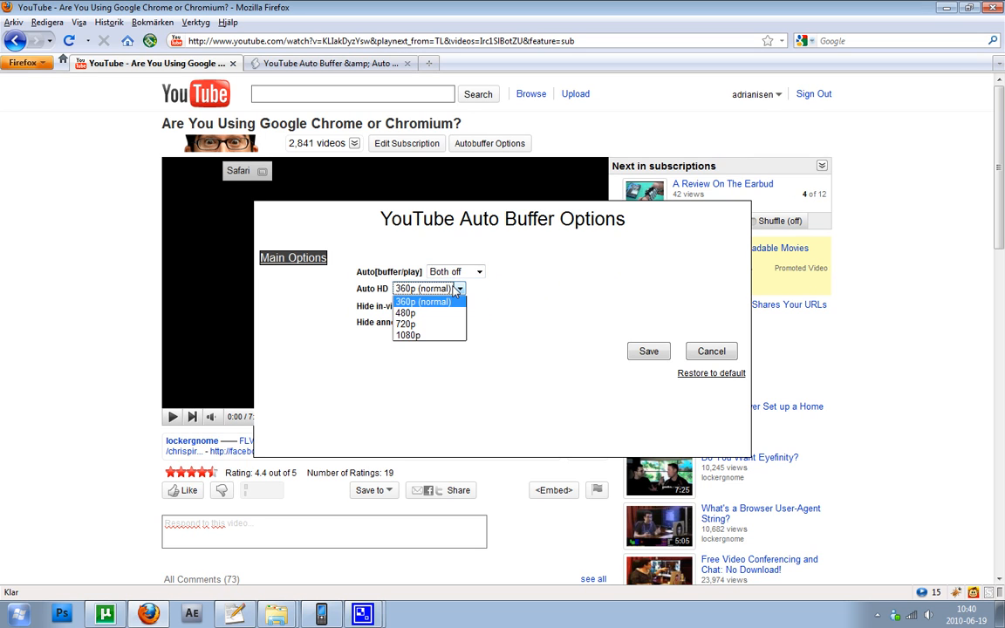
mouse_move(433, 324)
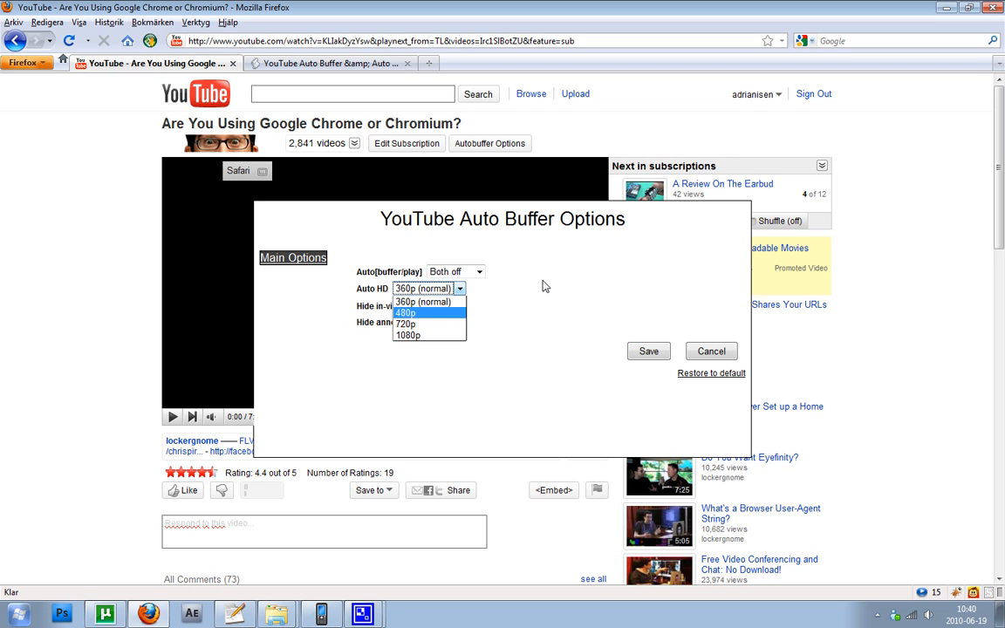
left_click(427, 301)
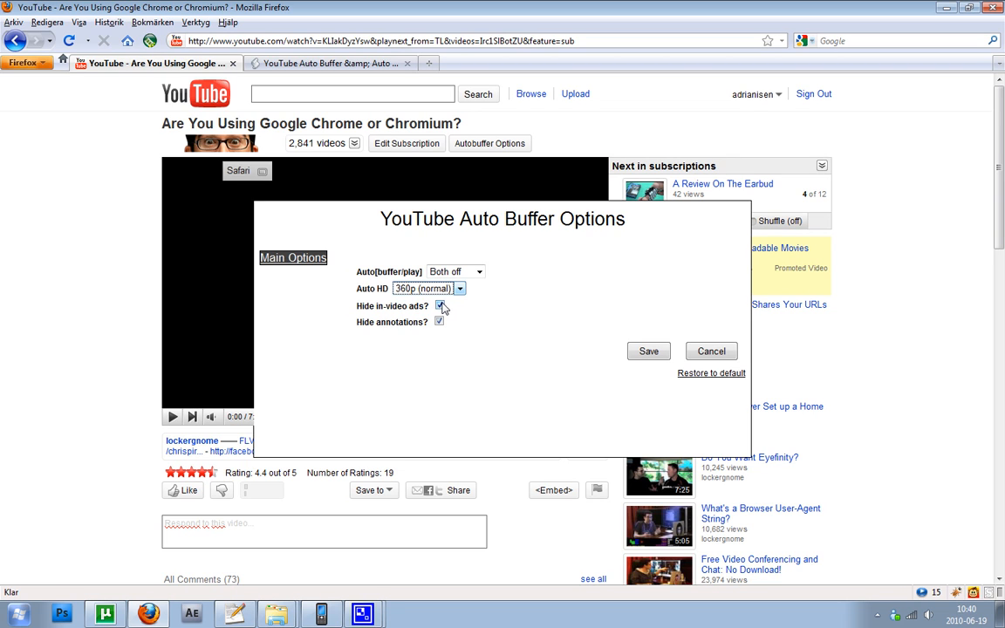
- Turn on the 'Hide in-video ads?' option
left_click(440, 306)
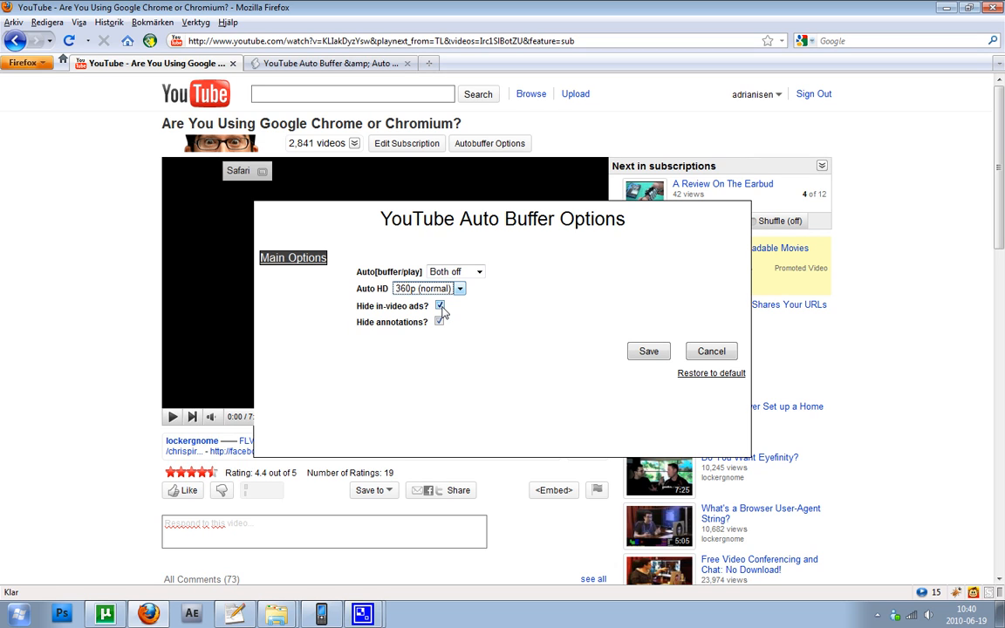
left_click(439, 322)
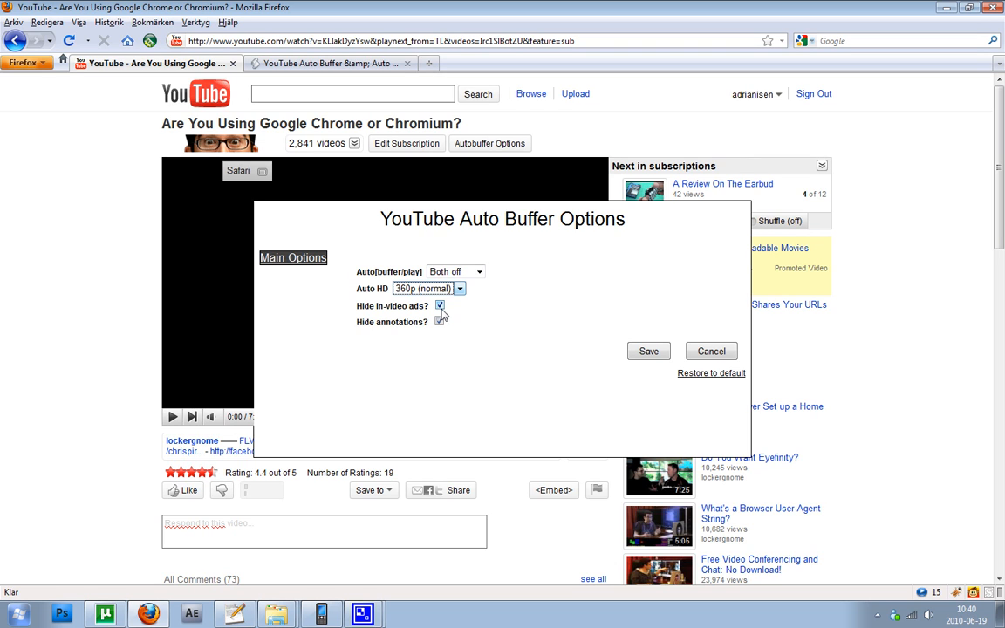
left_click(440, 305)
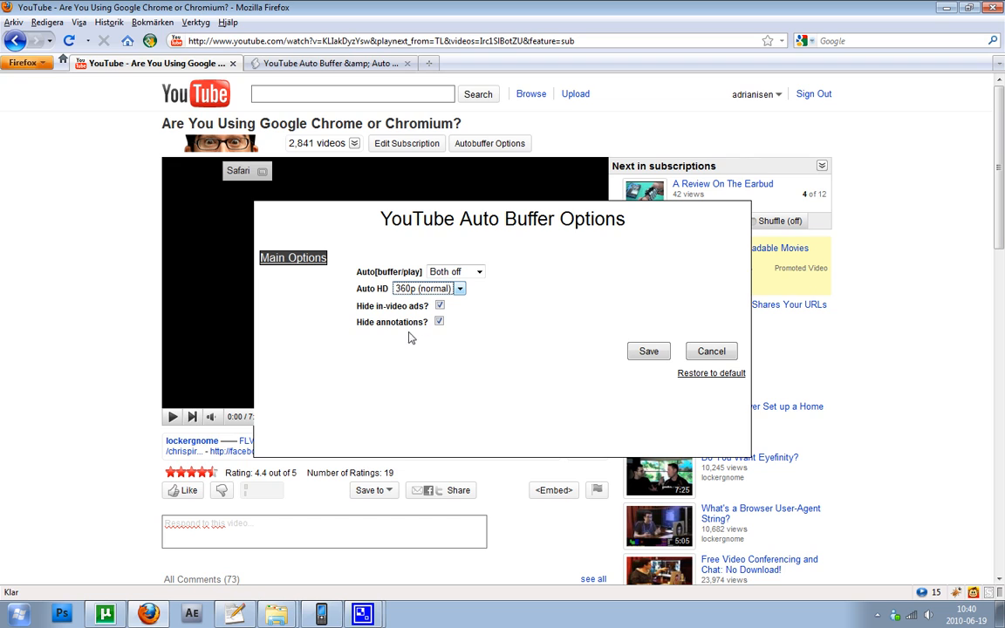
mouse_move(388, 314)
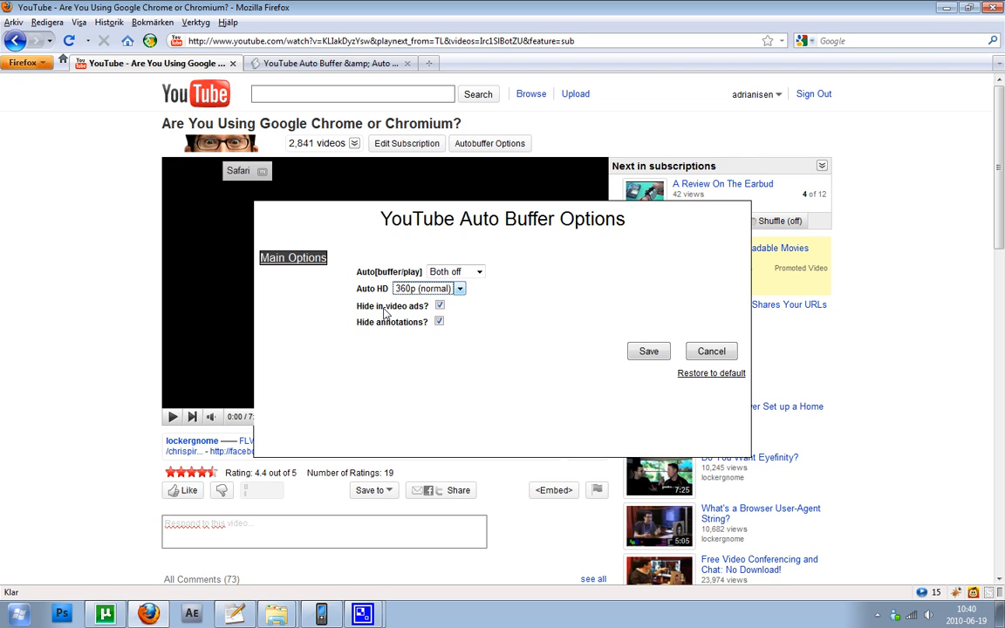
mouse_move(392, 321)
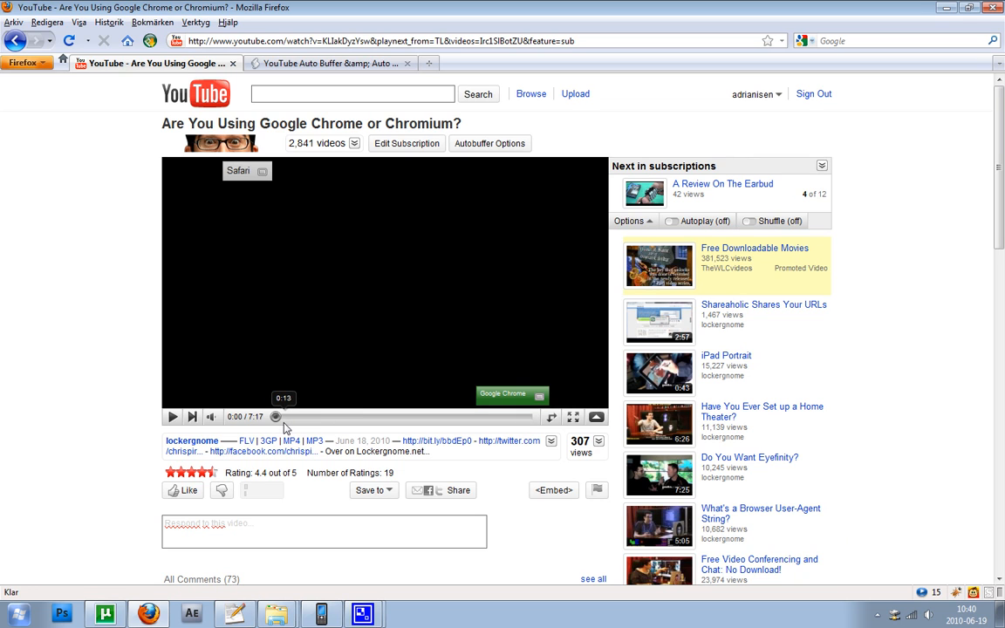
mouse_move(476, 190)
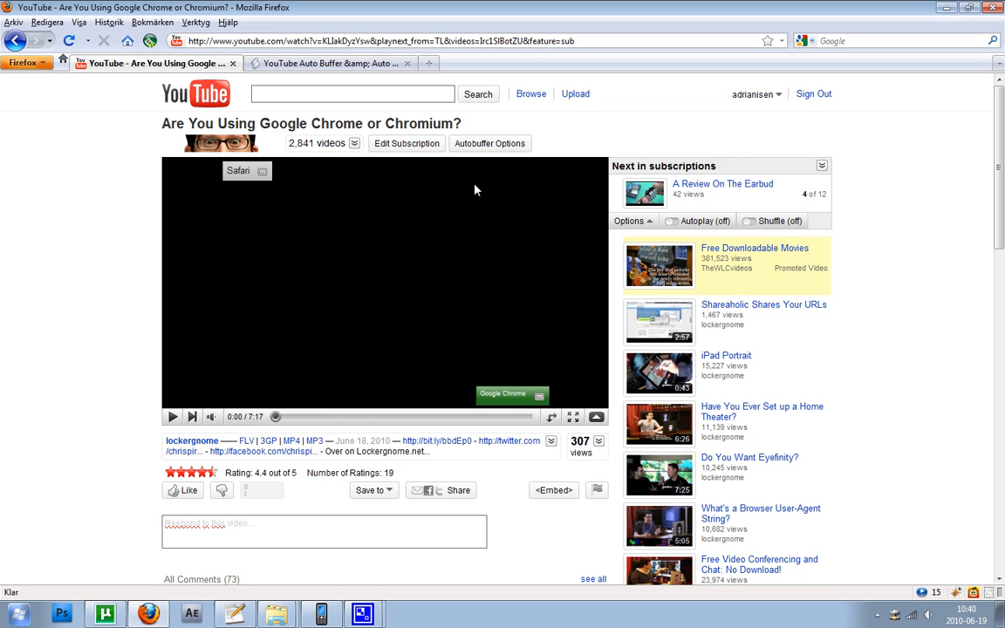
- Reload the video page, start playback, and reopen the Autobuffer Options
left_click(489, 143)
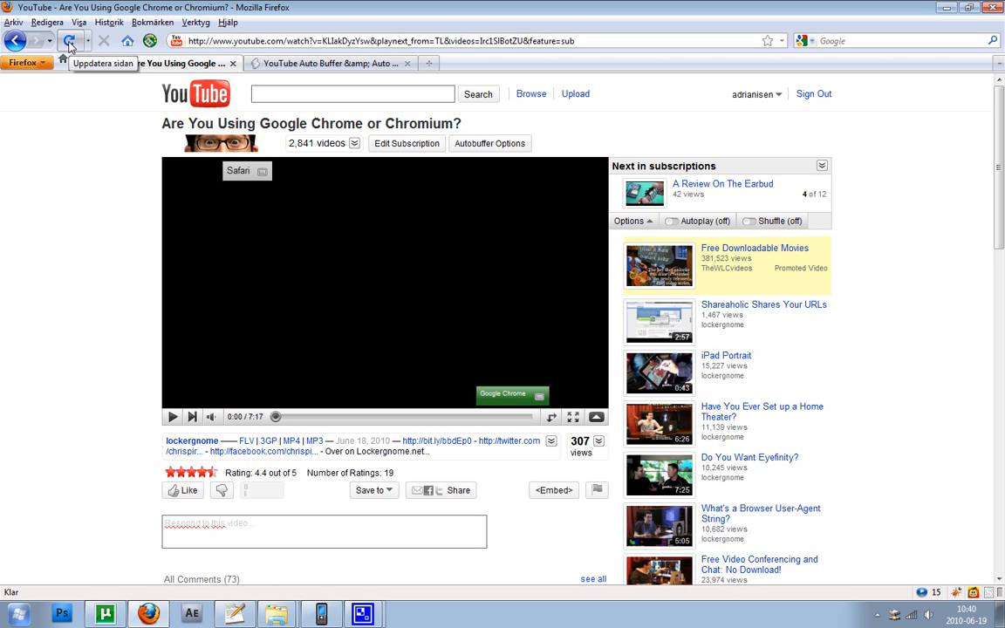
left_click(70, 41)
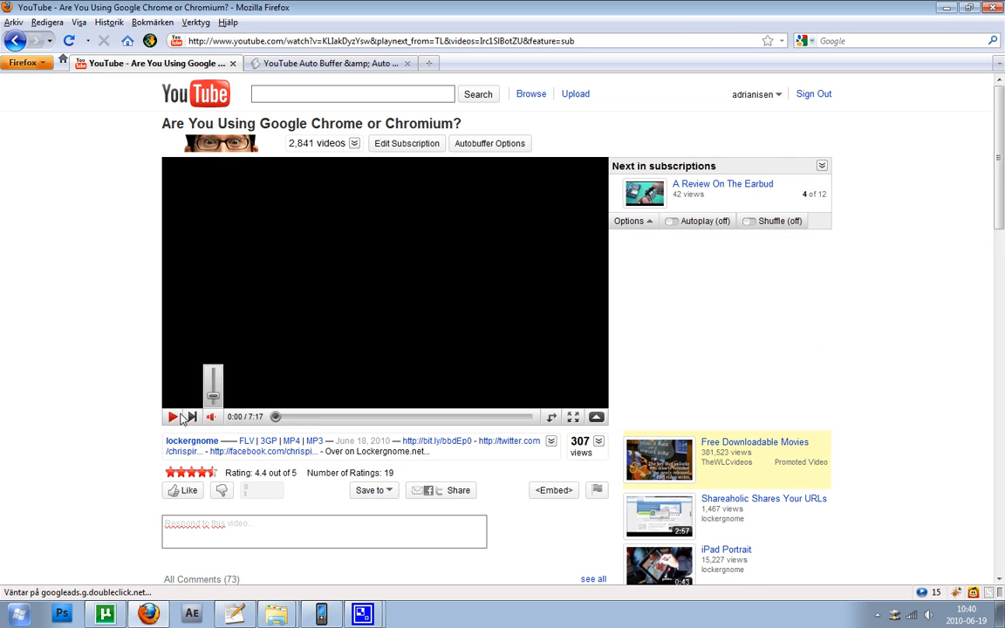
left_click(171, 416)
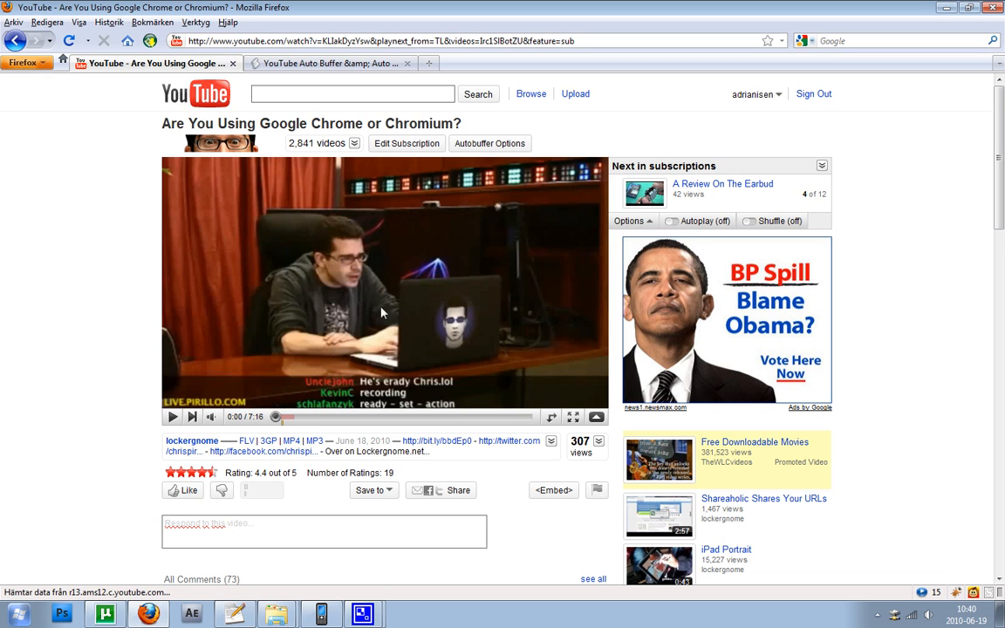
left_click(489, 143)
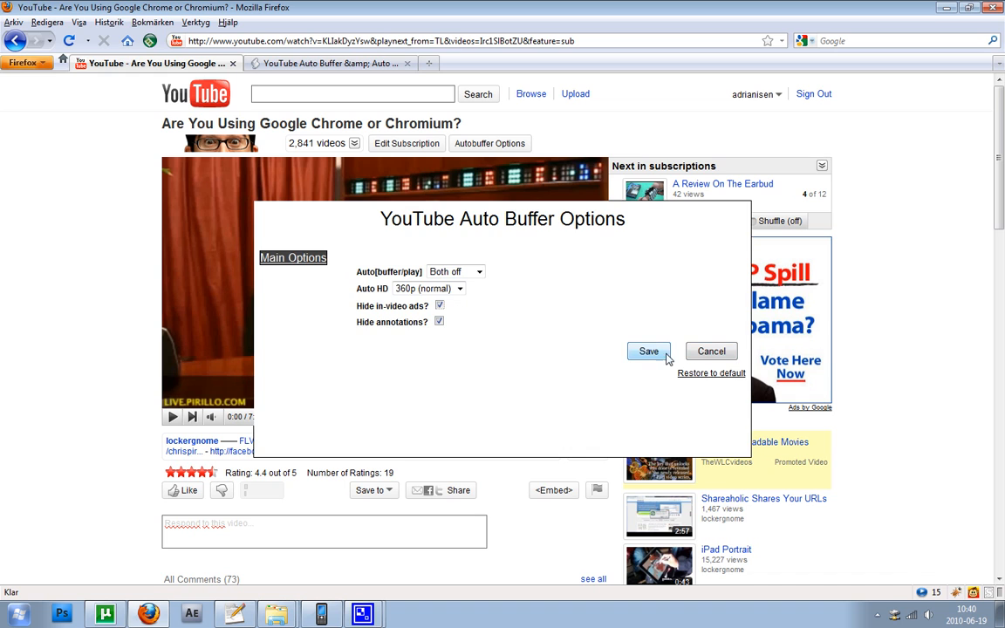
- Save the options with Autoplay as the buffer mode, then reload the video page
left_click(648, 351)
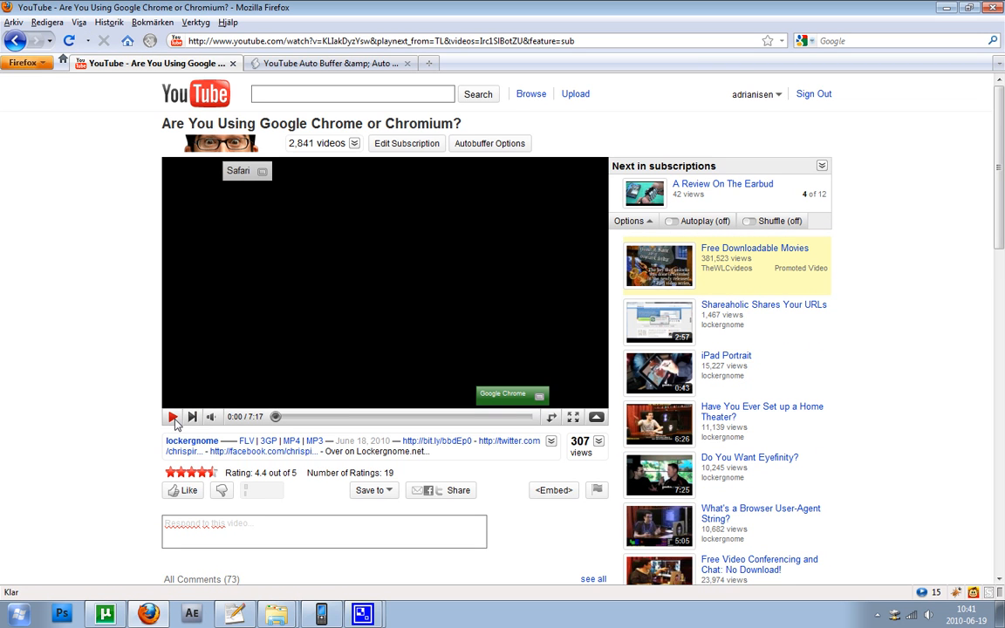
mouse_move(481, 212)
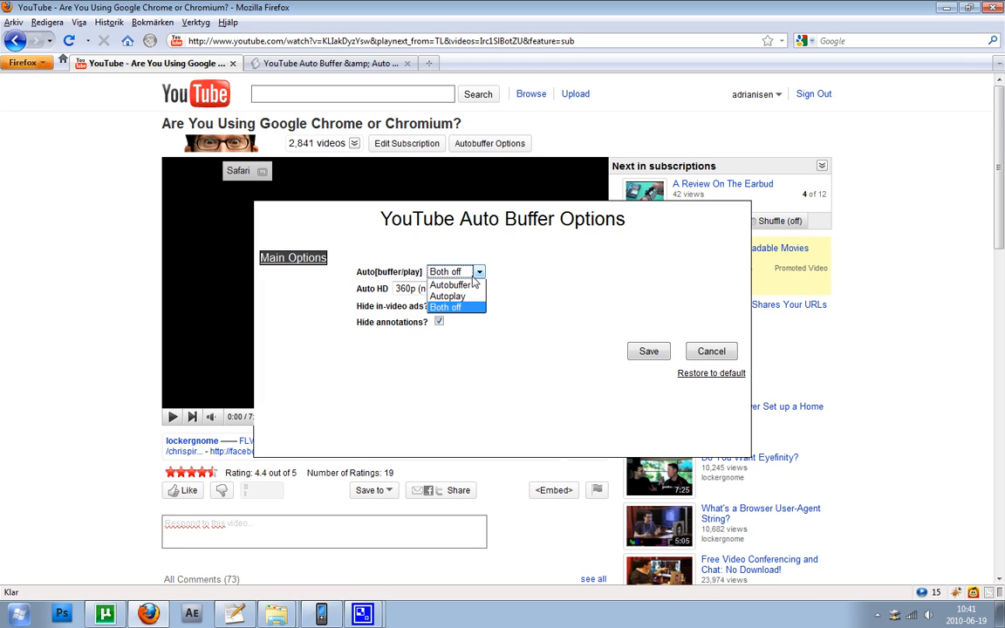
left_click(446, 296)
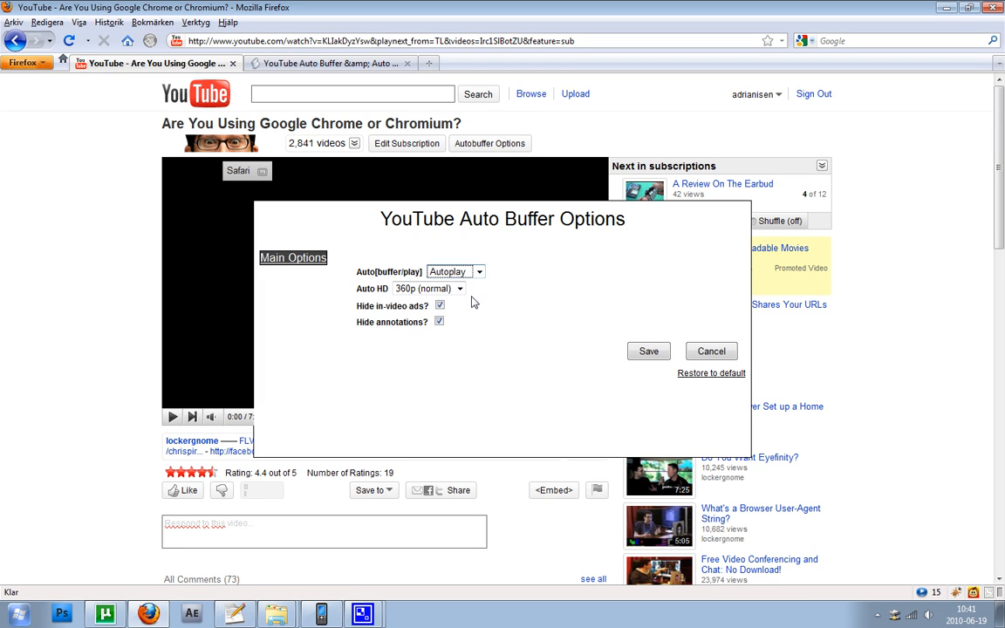
left_click(711, 350)
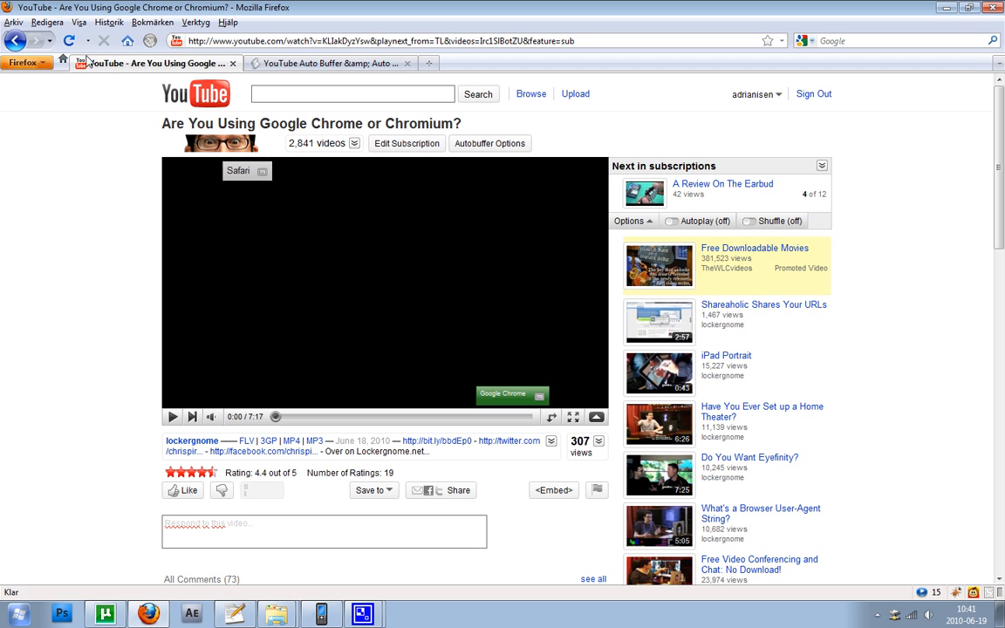
left_click(68, 41)
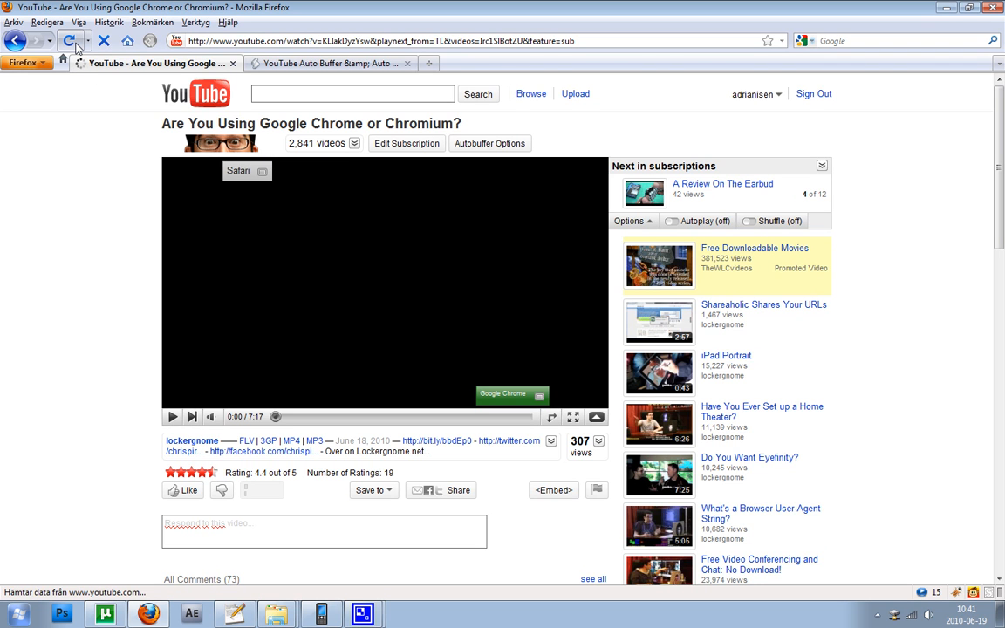
left_click(70, 41)
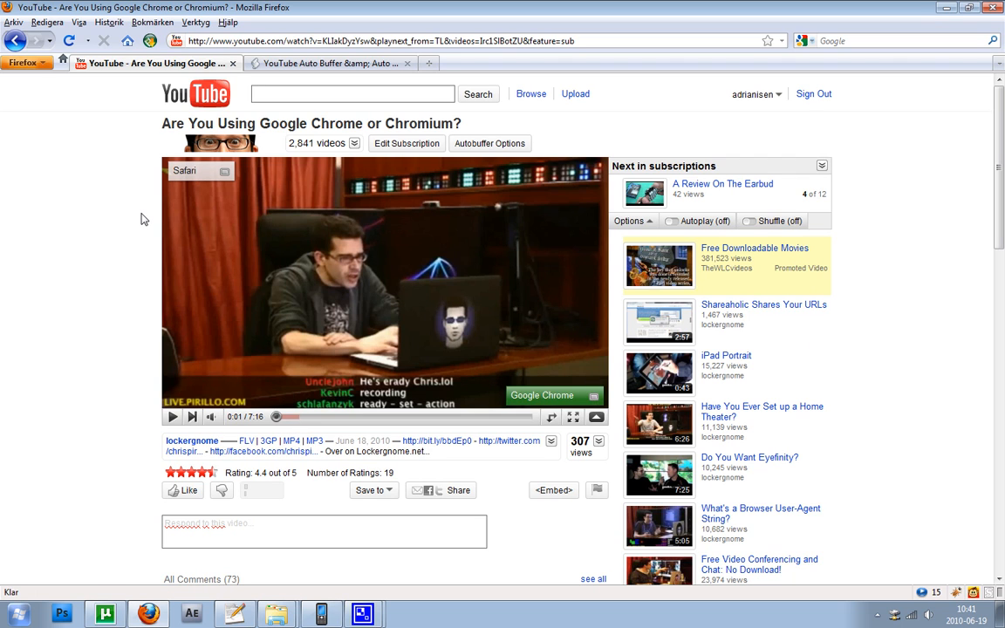
mouse_move(804, 115)
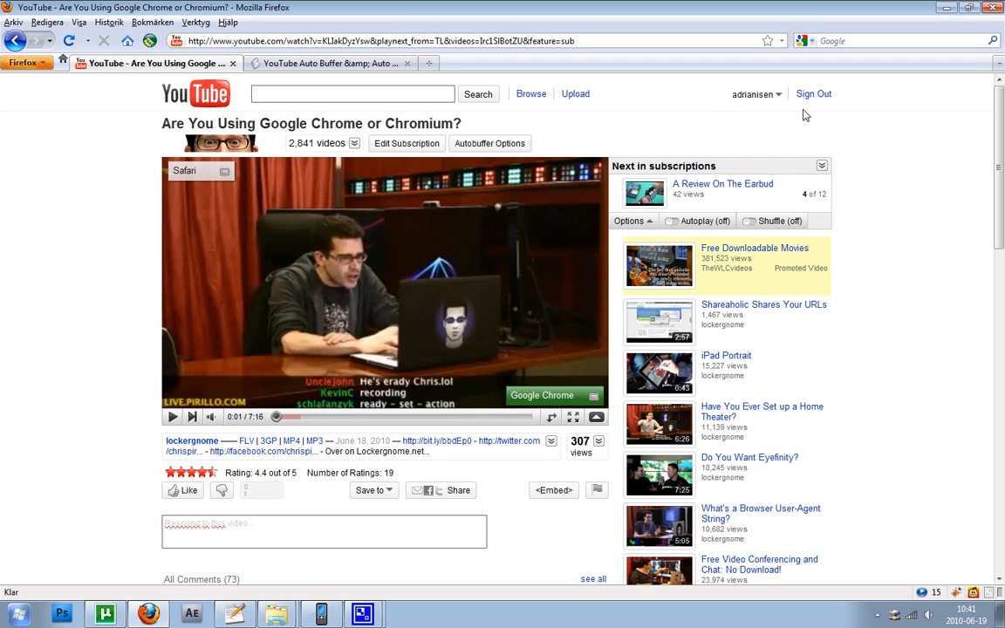
- Open the YouTube Account overview from the username menu, then close the YouTube tab
left_click(754, 94)
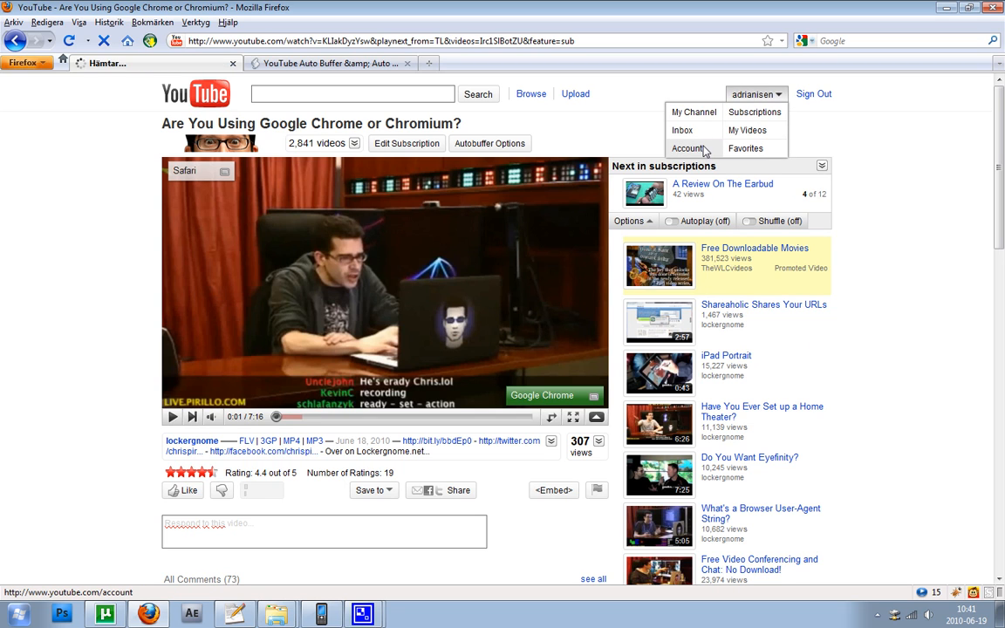
left_click(688, 149)
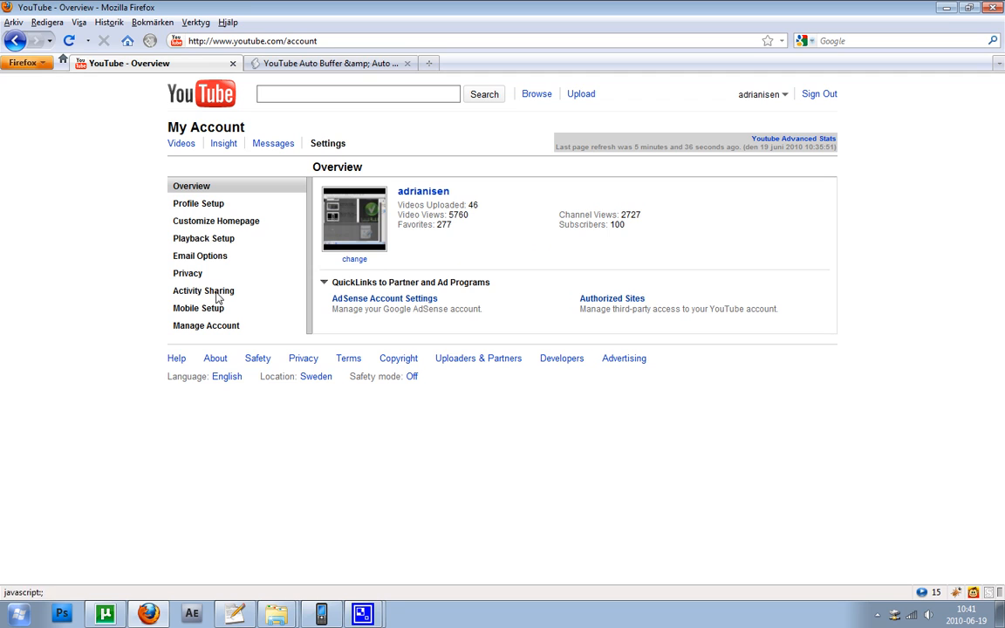
mouse_move(212, 263)
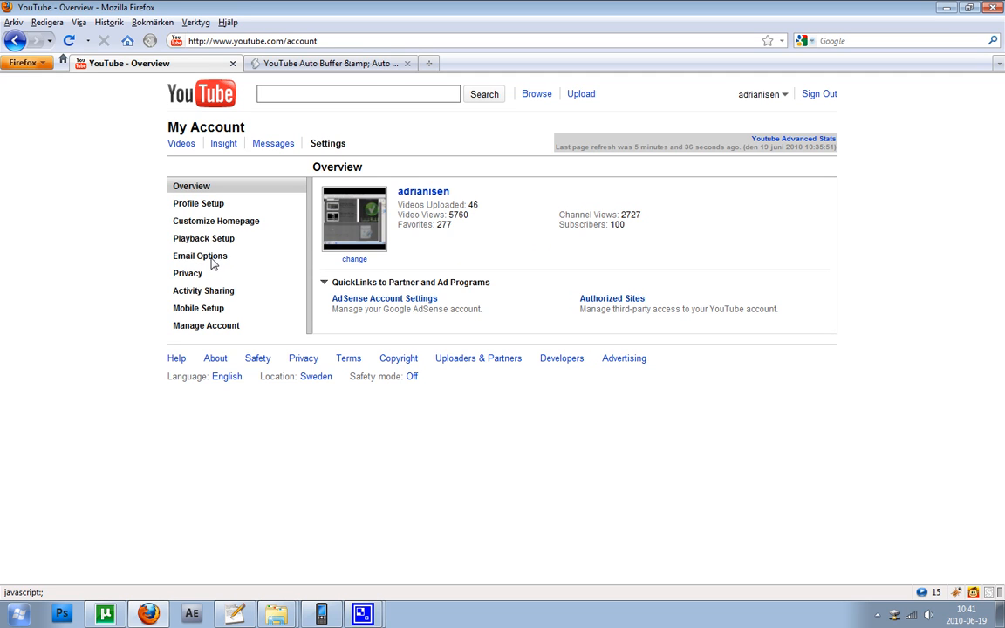
left_click(203, 238)
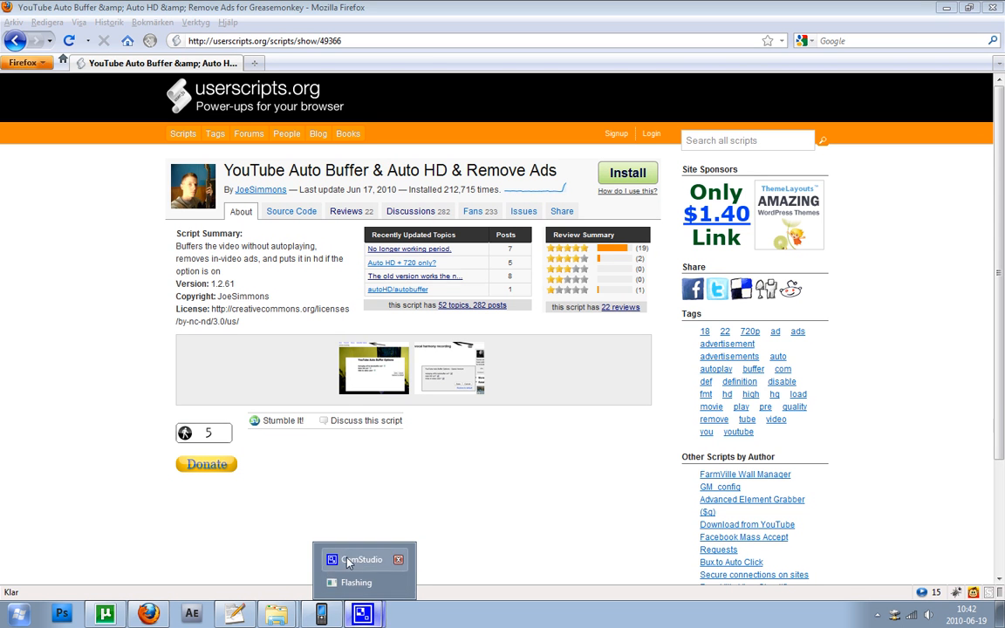
left_click(361, 559)
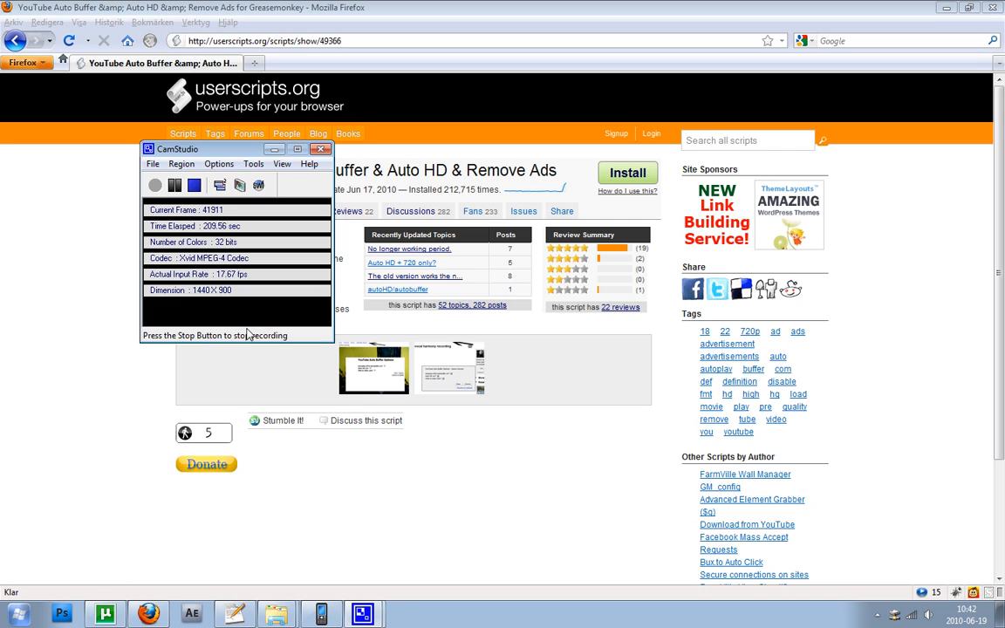